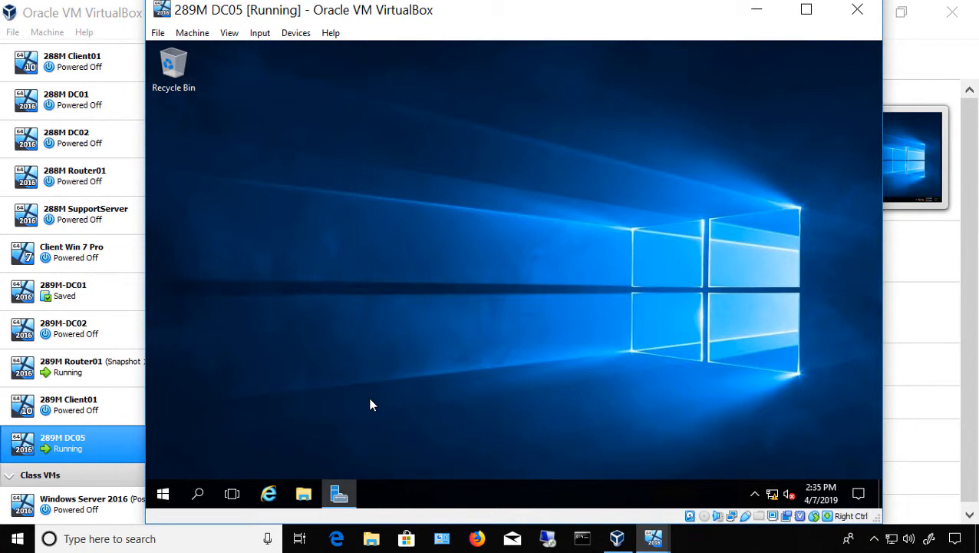
{"action": "mouse_move", "coordinate": [319, 484]}
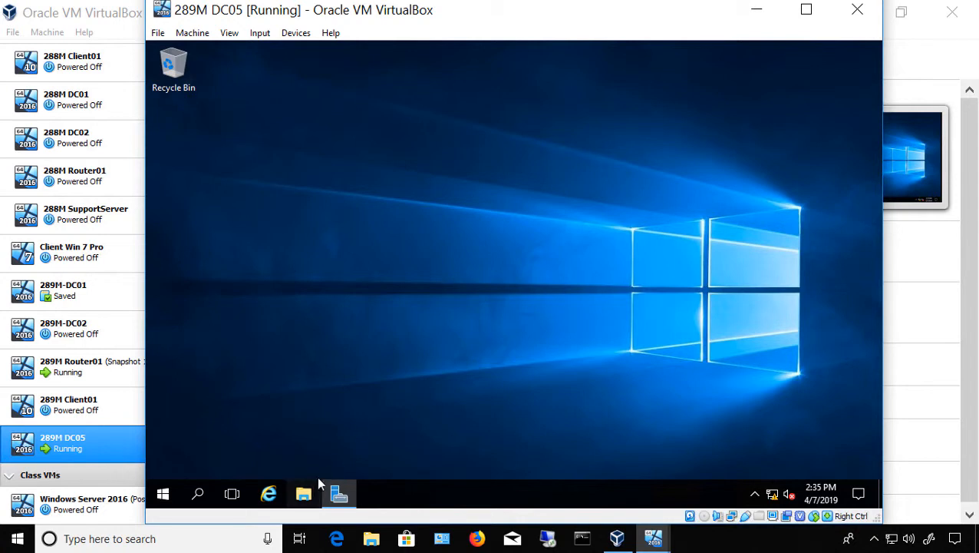
Show This PC in the DC05 VM's File Explorer and select the empty CD Drive (D:).
{"action": "left_click", "coordinate": [304, 494]}
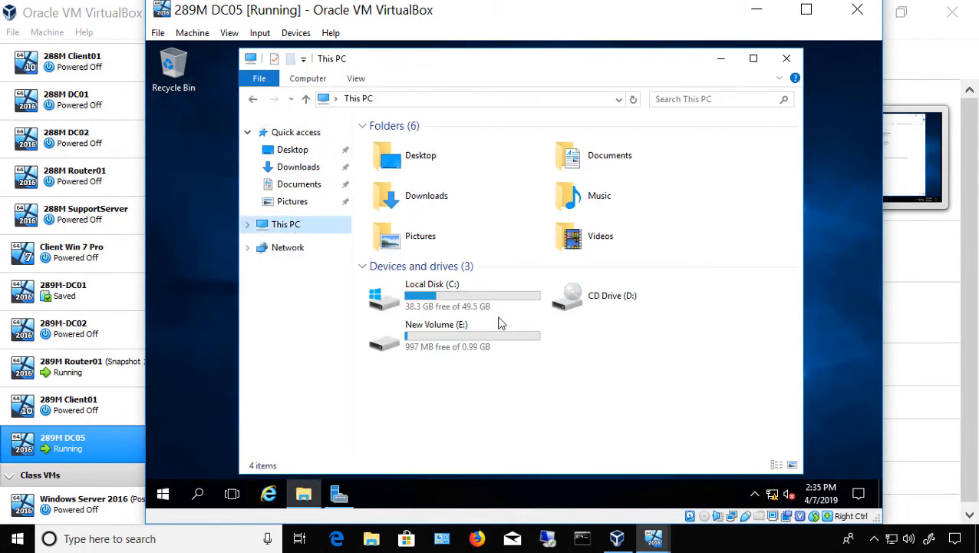
{"action": "left_click", "coordinate": [614, 295]}
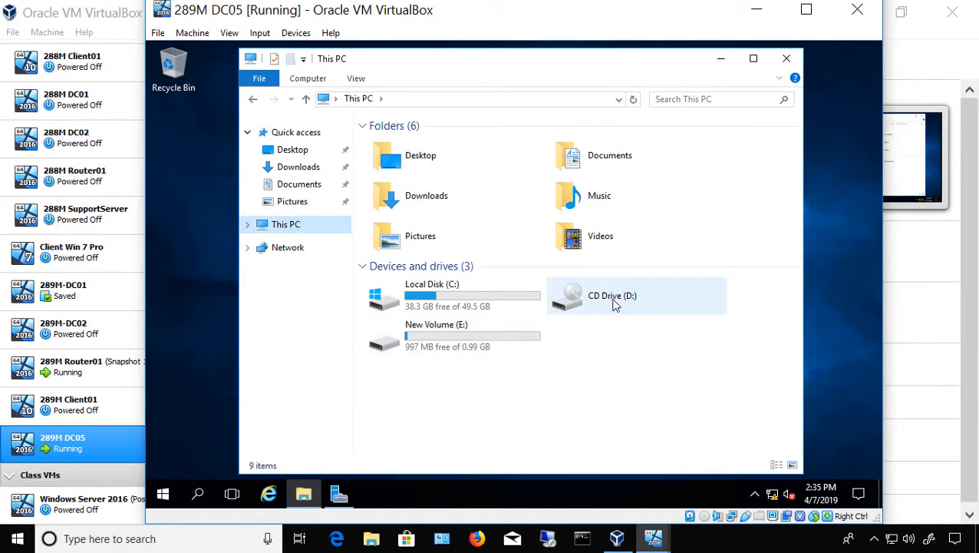
{"action": "mouse_move", "coordinate": [628, 343]}
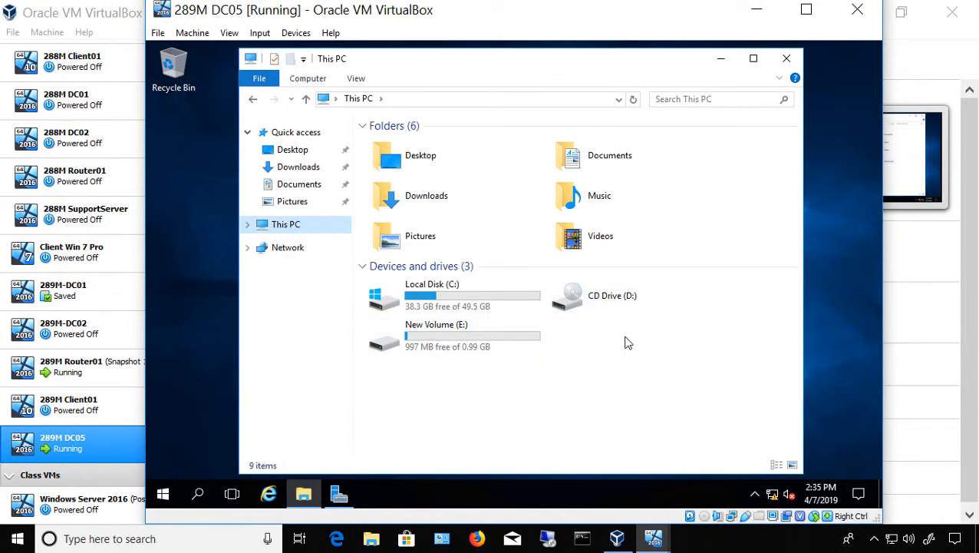
{"action": "mouse_move", "coordinate": [313, 68]}
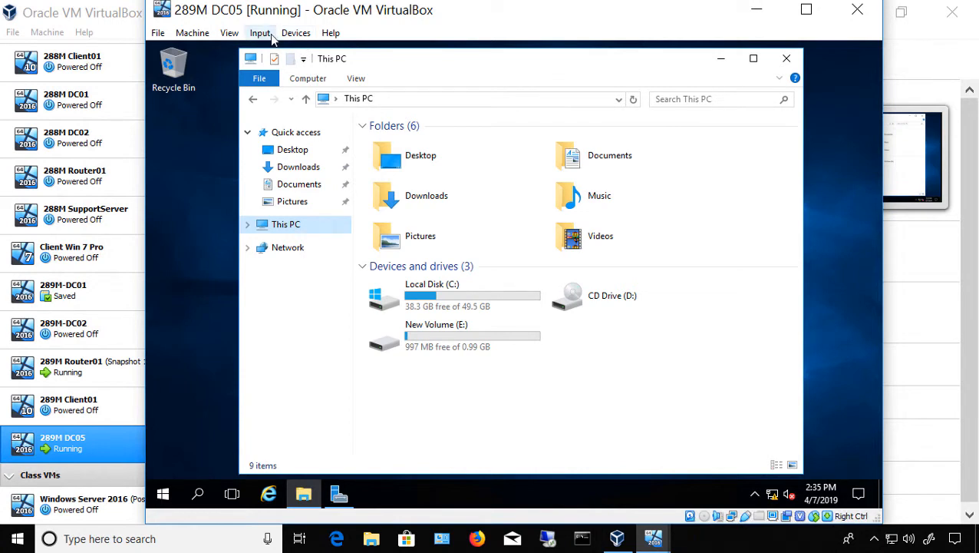
Reach the VM's Devices menu to choose a disk file for the optical drive.
{"action": "left_click", "coordinate": [295, 32]}
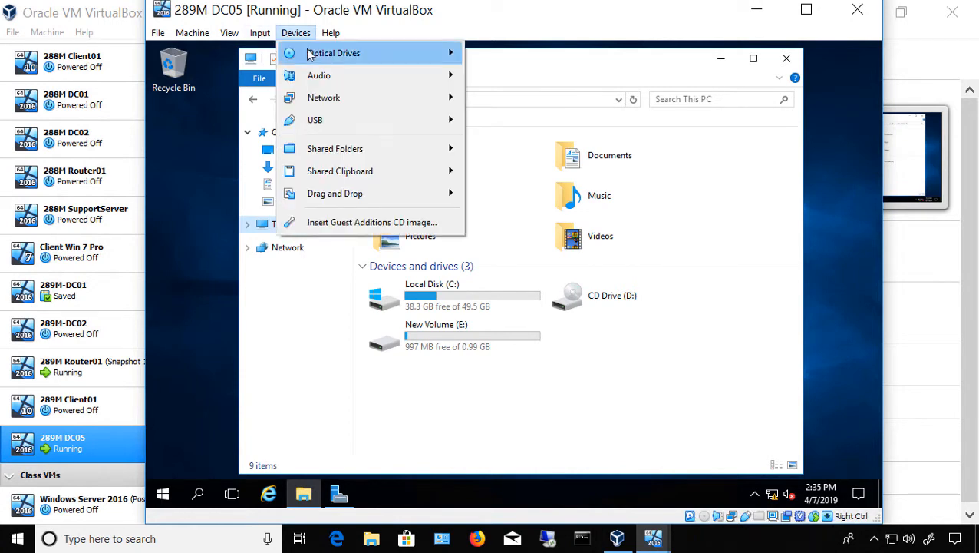
{"action": "mouse_move", "coordinate": [334, 52]}
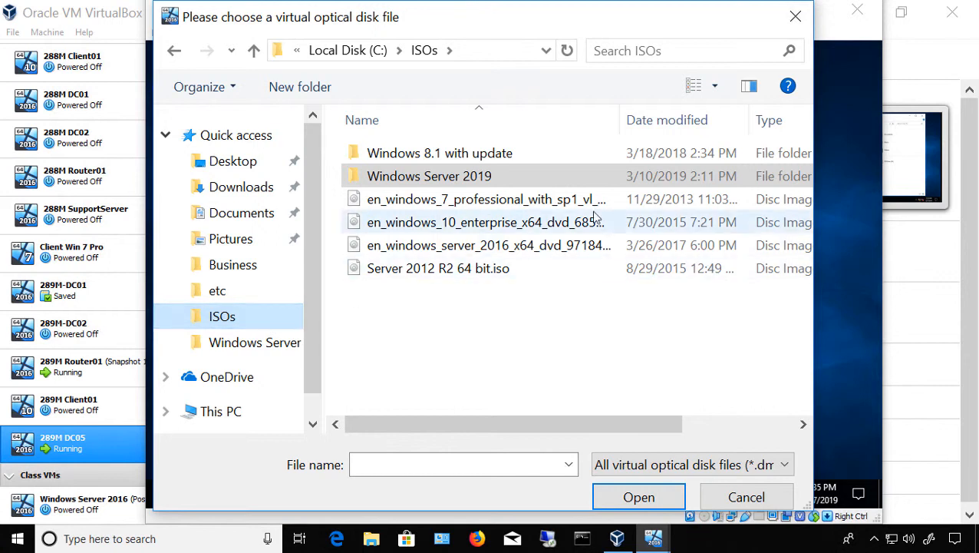
Mount en_windows_server_version_1803_x64_dvd_12063476.iso from the Windows Server 2019 folder as the CD drive.
{"action": "double_click", "coordinate": [430, 175]}
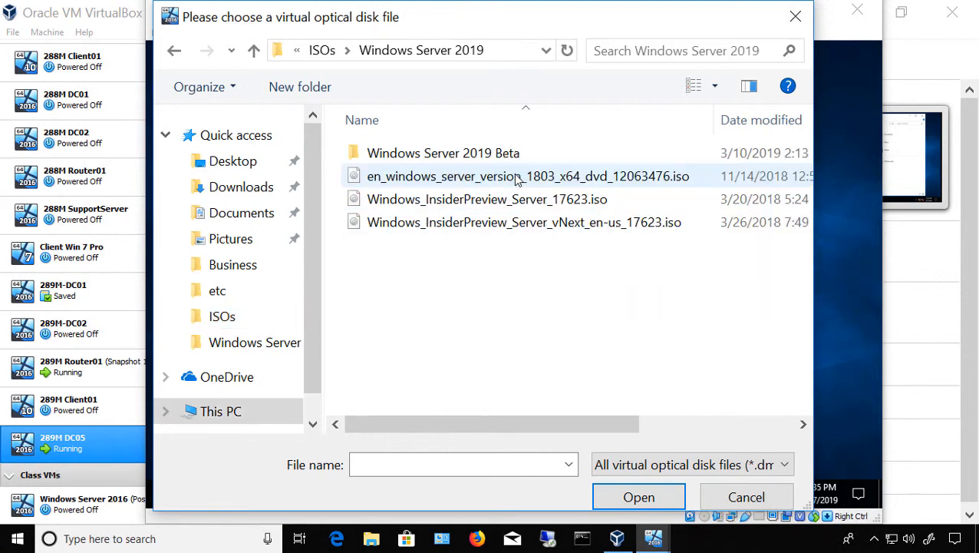
{"action": "left_click", "coordinate": [525, 221]}
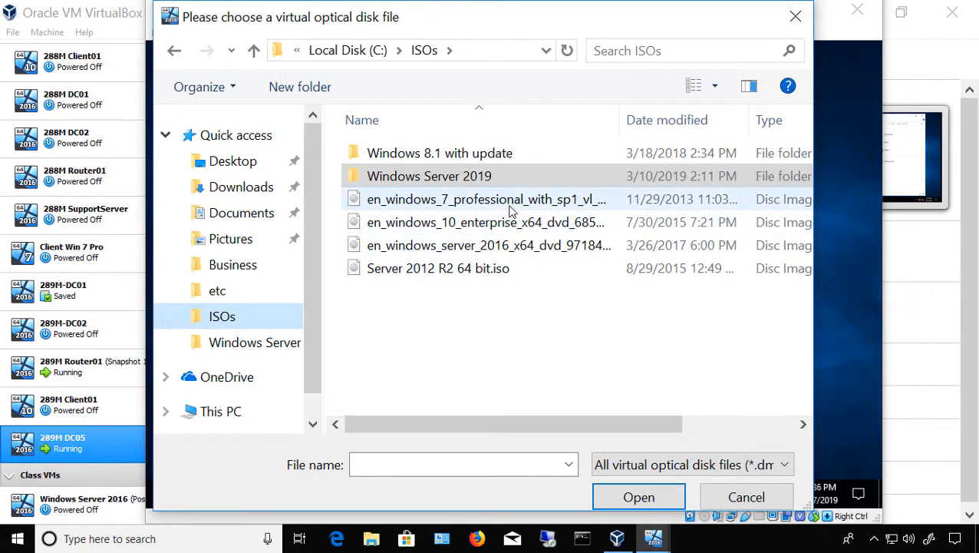
{"action": "left_click", "coordinate": [430, 175]}
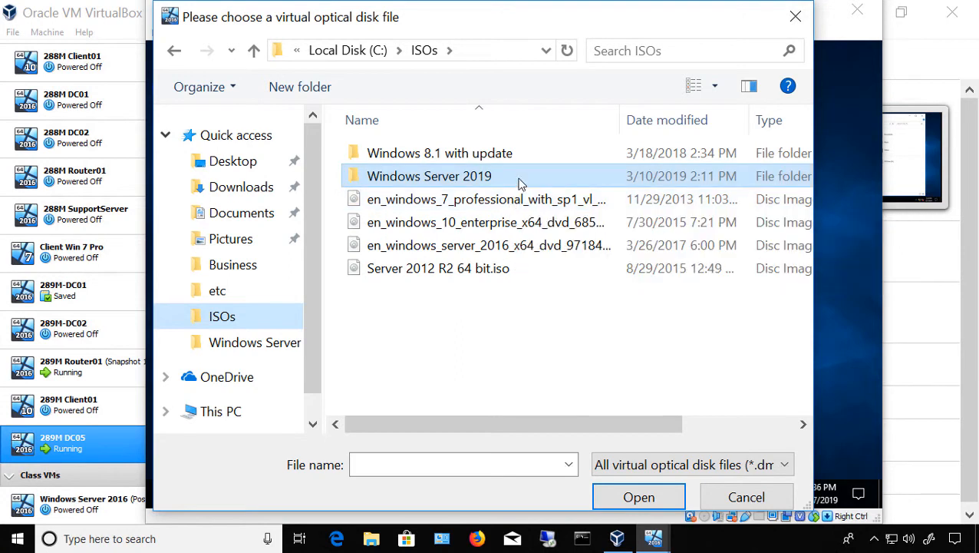
{"action": "double_click", "coordinate": [428, 175]}
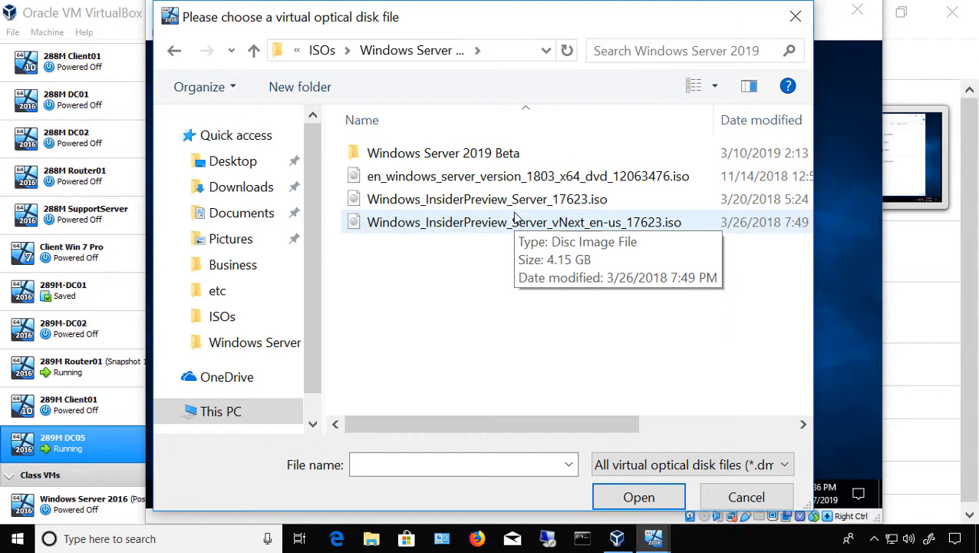
{"action": "left_click", "coordinate": [529, 175]}
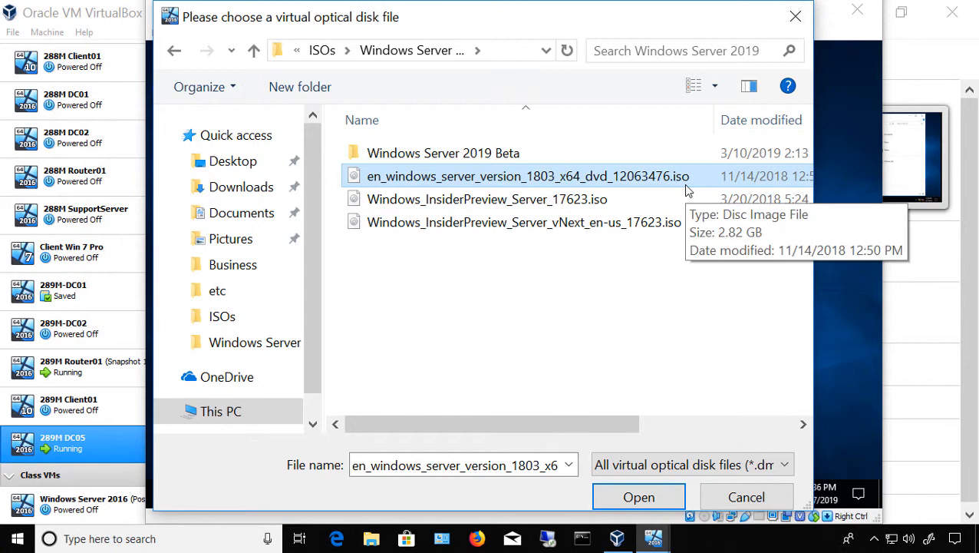
{"action": "mouse_move", "coordinate": [486, 199]}
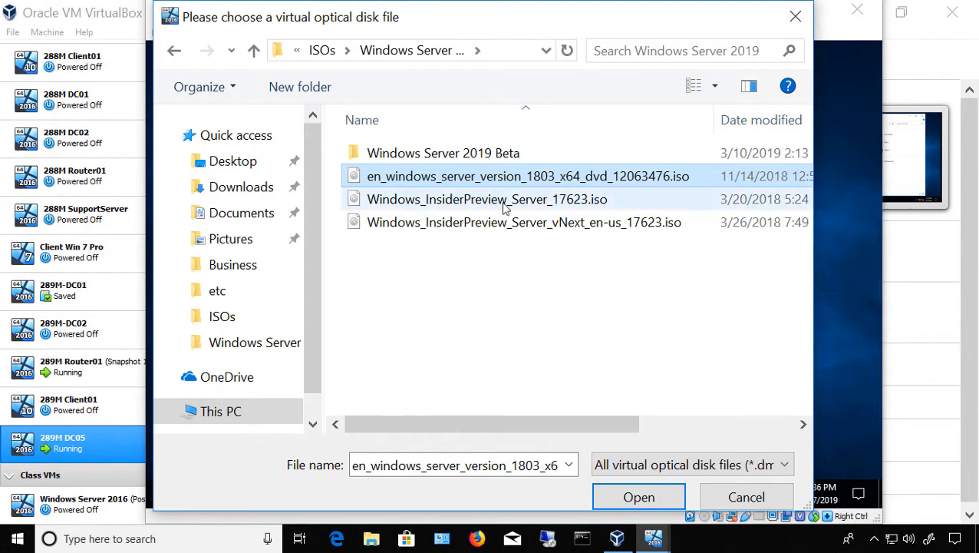
{"action": "mouse_move", "coordinate": [528, 175]}
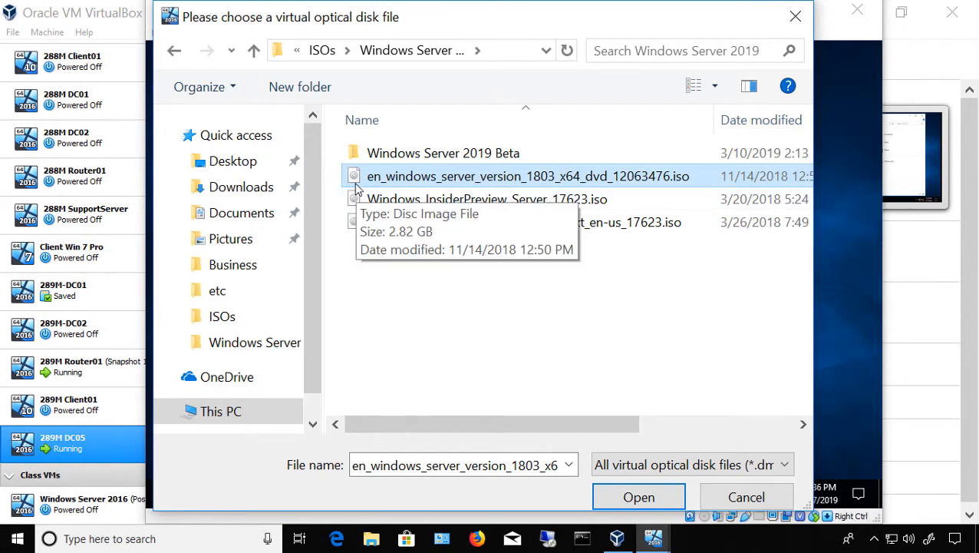
{"action": "mouse_move", "coordinate": [507, 367]}
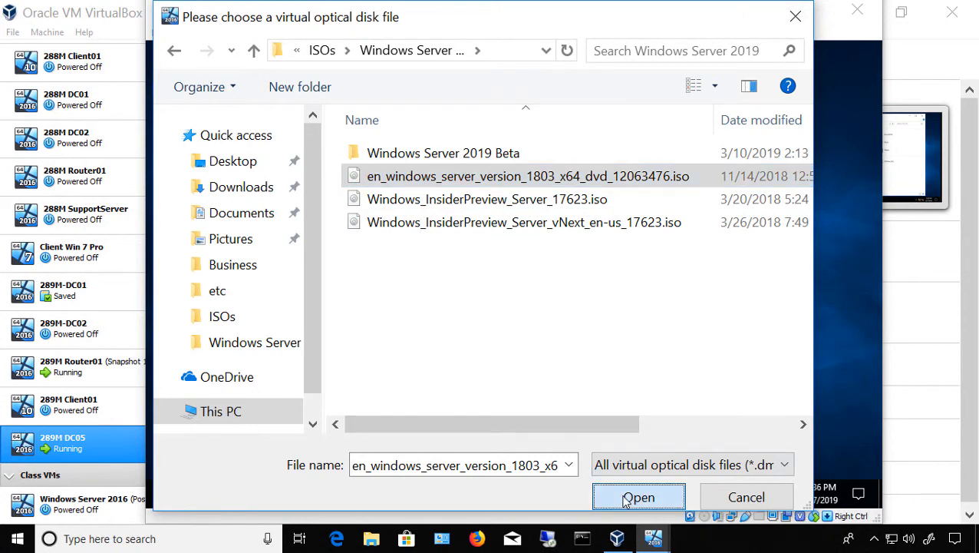
{"action": "left_click", "coordinate": [638, 497]}
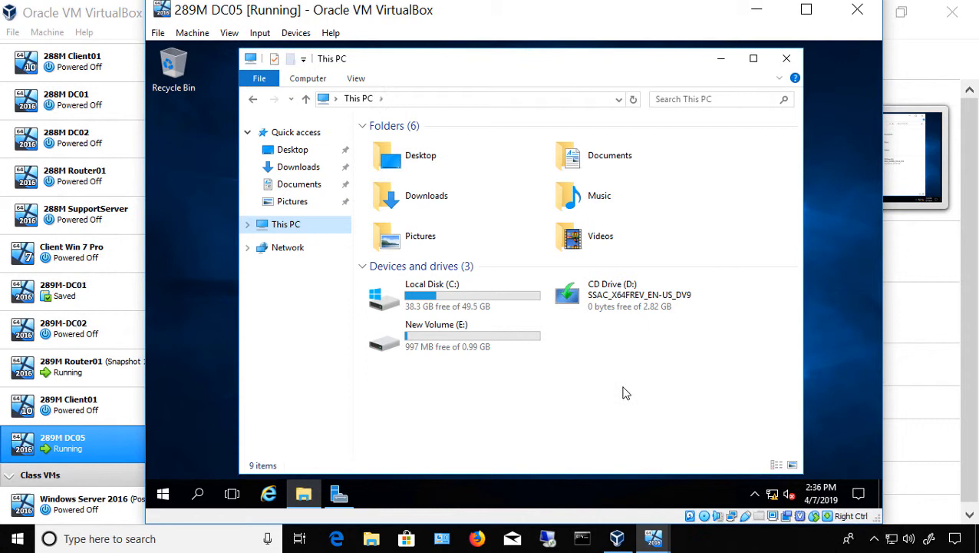